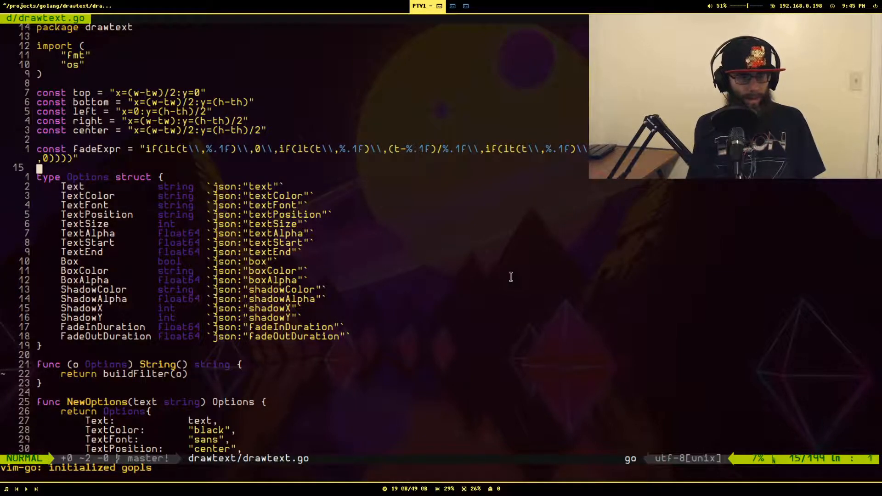
Step: Scroll drawtext.go and jump to the fmt.Sprintf "drawtext=%s:..." filter line
scroll(down, 3)
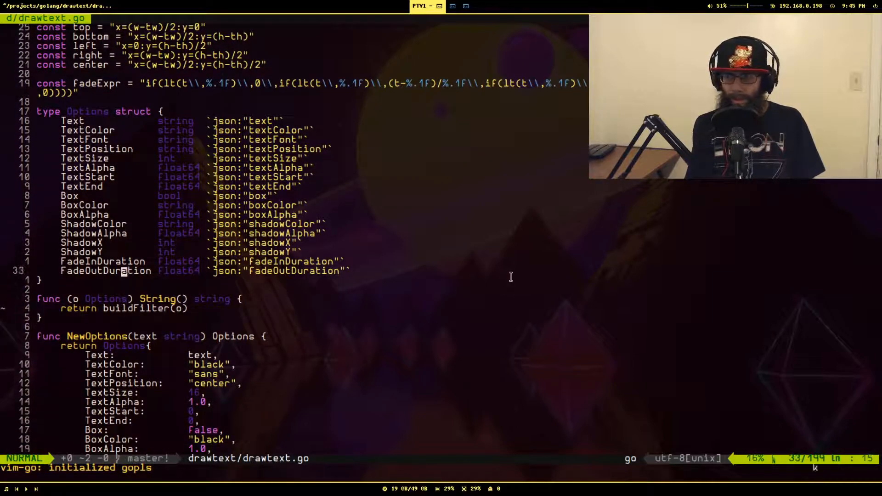
key(gg)
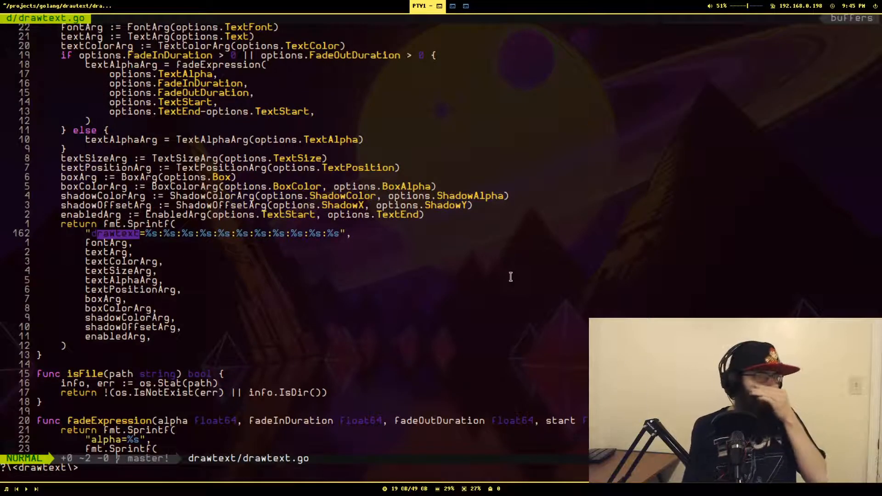
key(gg)
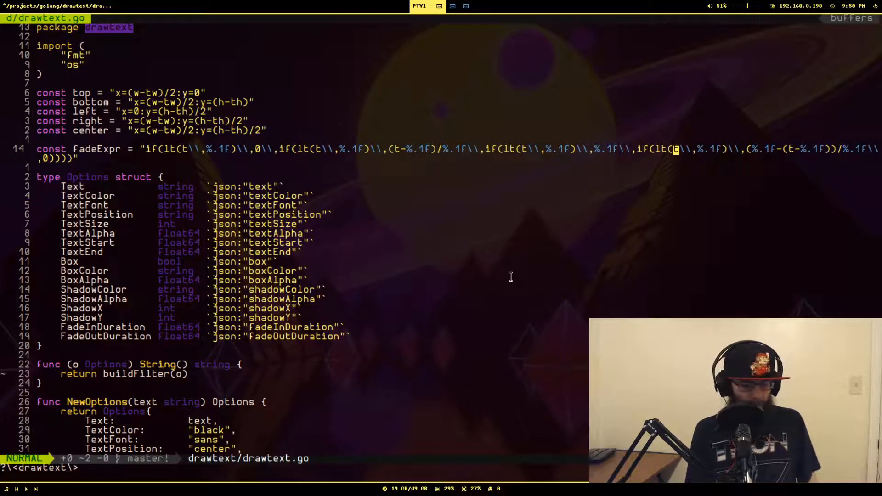
Step: Scroll down through drawtext.go past the FadeExpr constant and Options struct
scroll(down, 3)
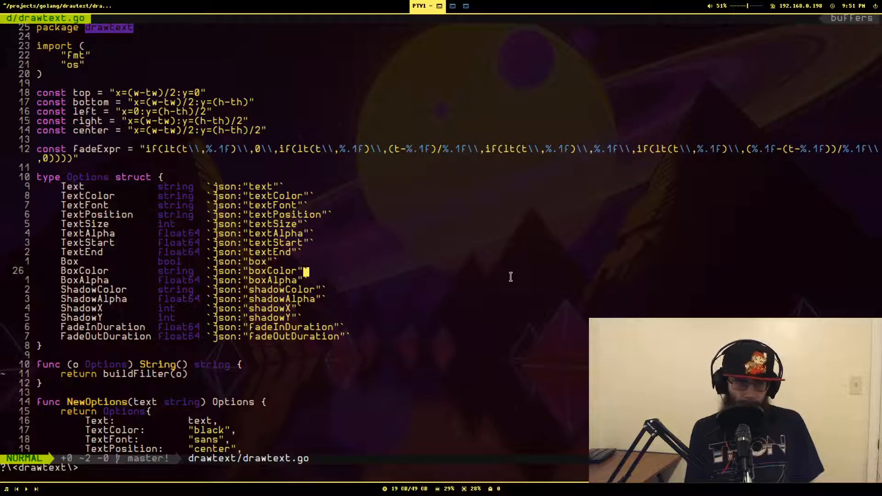
Step: Check NewOptions' zero fade defaults, then open the cmd/drawtext/ folder with :e
scroll(down, 3)
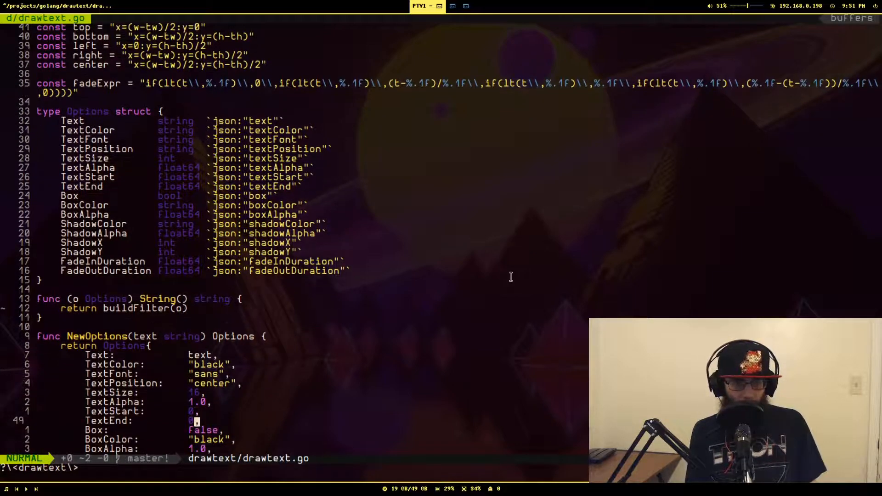
scroll(down, 3)
text(:e)
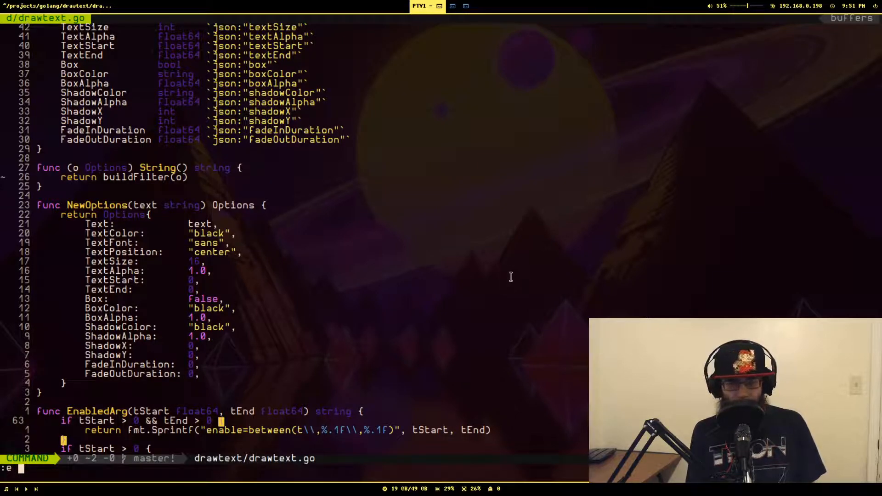
text(cm)
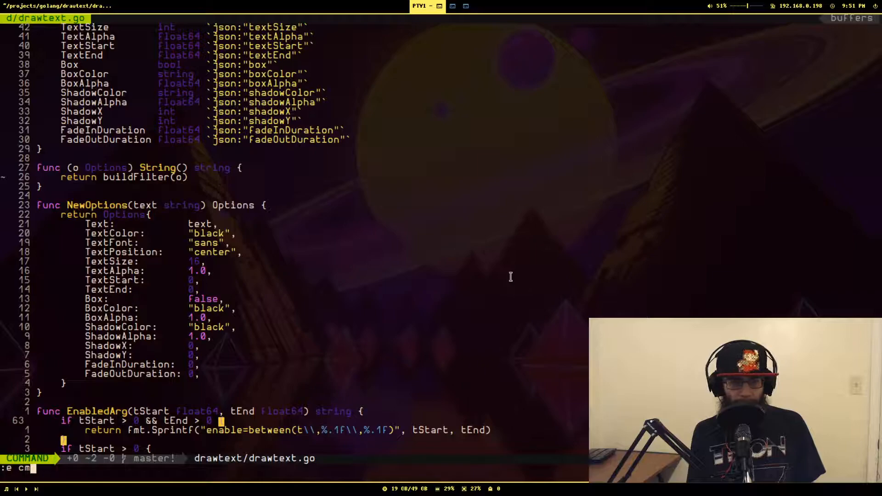
text(drawtext/)
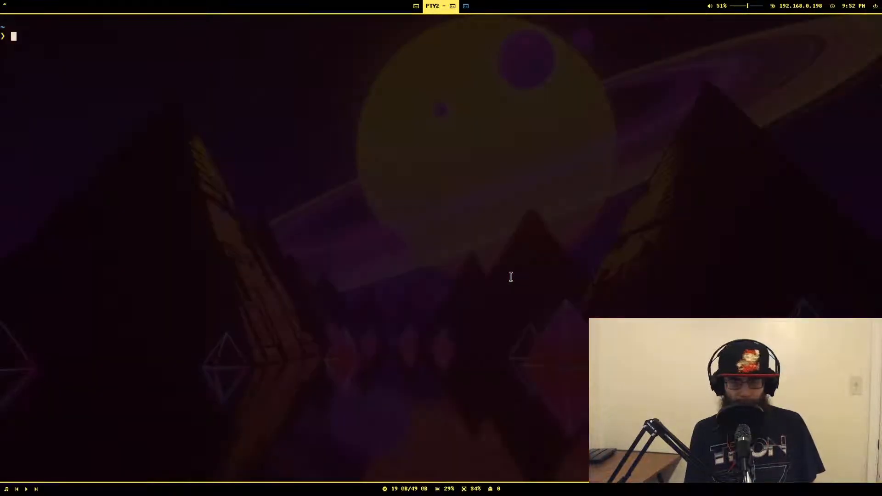
Step: Quit Vim and begin typing a cd command at the shell prompt
text(cd rp)
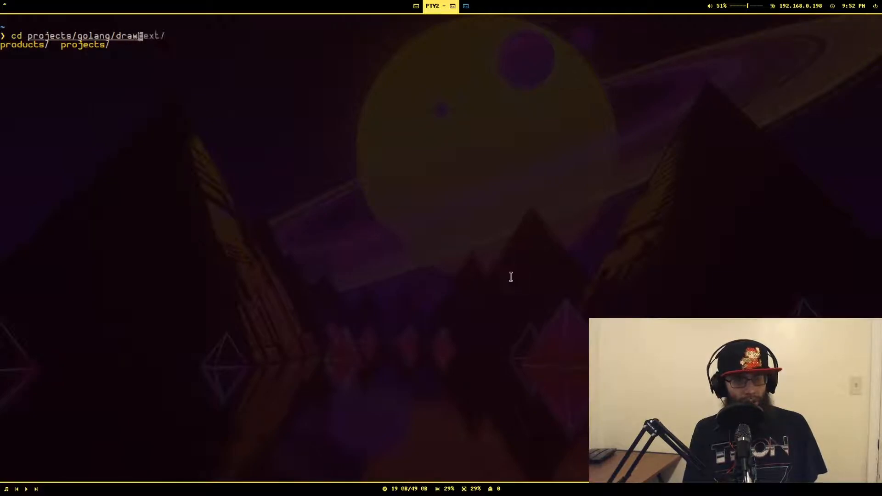
Step: Enter the projects/golang/drawtext folder
key(Return)
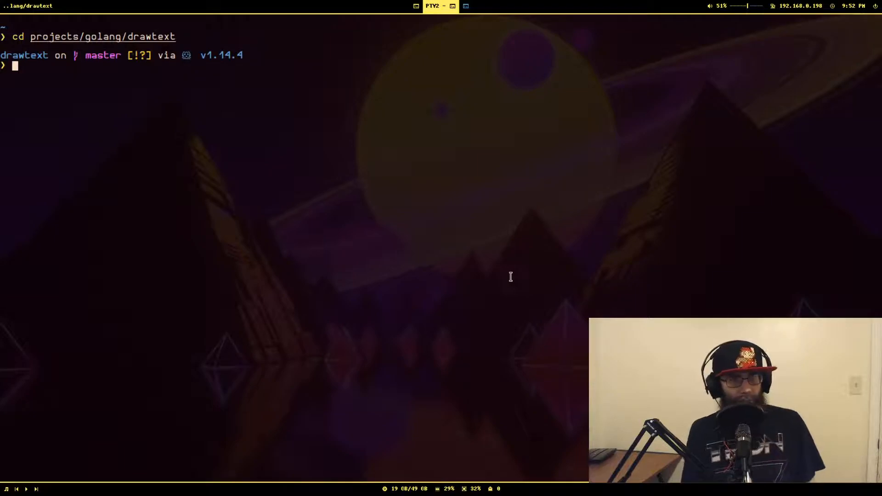
Step: Type the ./drawtext command on fiver-trim-example.mkv with 'Hello World', 2–8 s, 0.5 fades, white bottom shadowed text
text(./drawtext -input ~/videos/goat/recordings/fiver-trim-example.mkv -text "Hello World" -start 2 -end 8 -fadein 0.5 -fadeout 0.5 -size 200 -color white -shadowx 10 -shadowy 10 -position bottom)
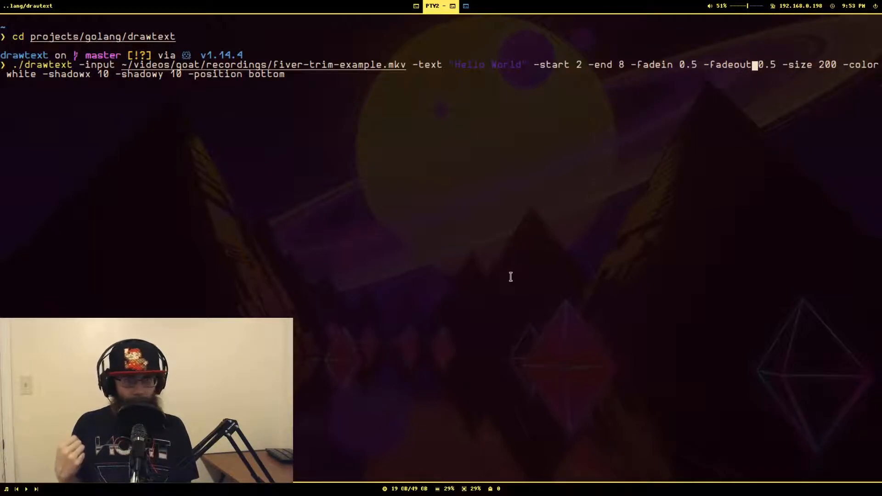
Step: Run the drawtext Hello World preview, then recall and run it again
key(Return)
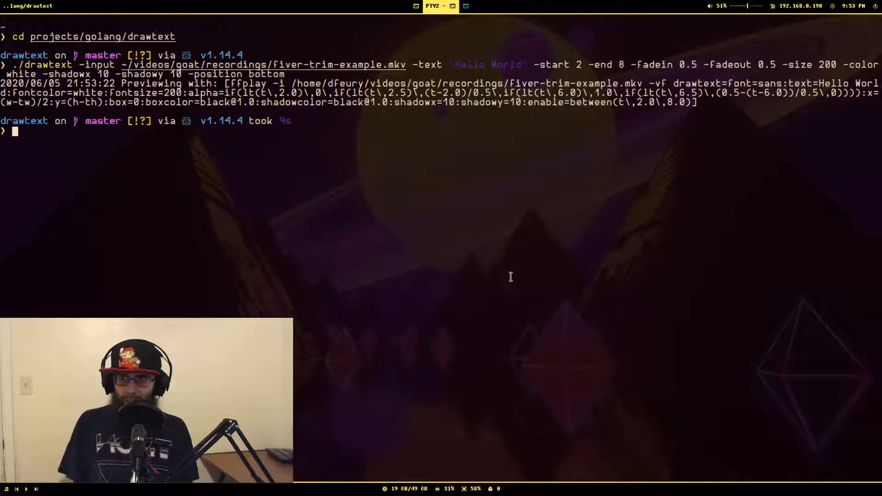
key(Up)
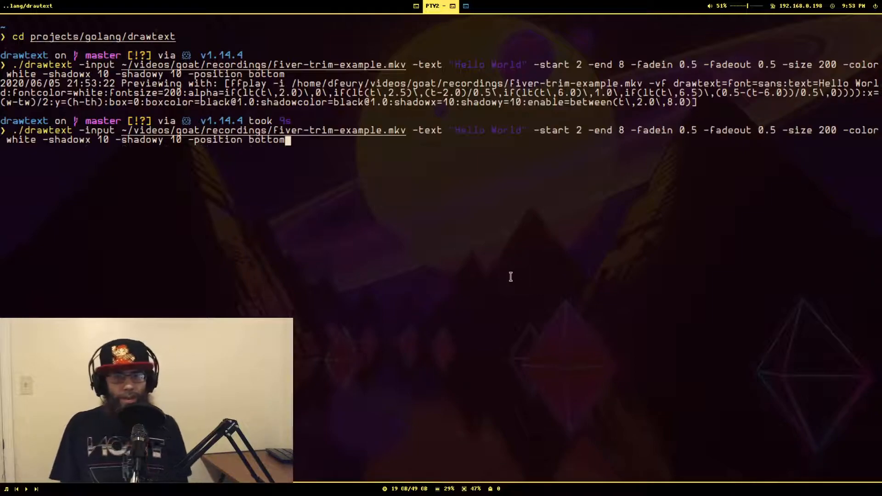
key(Return)
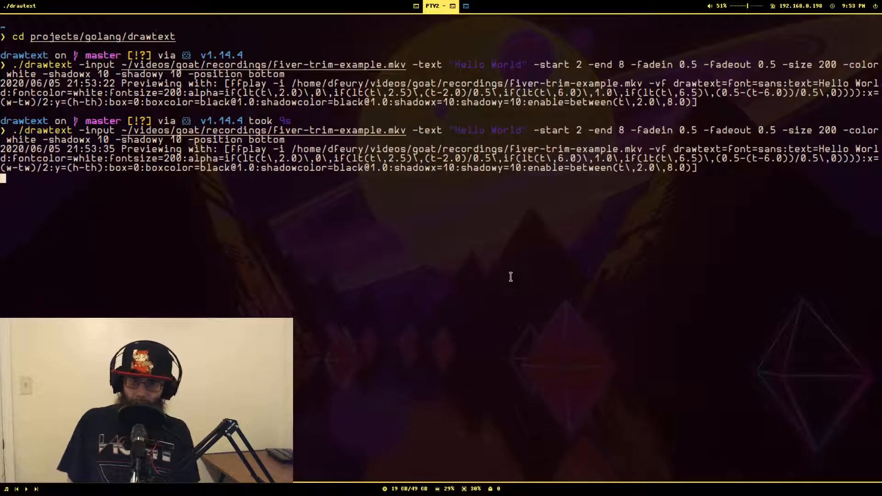